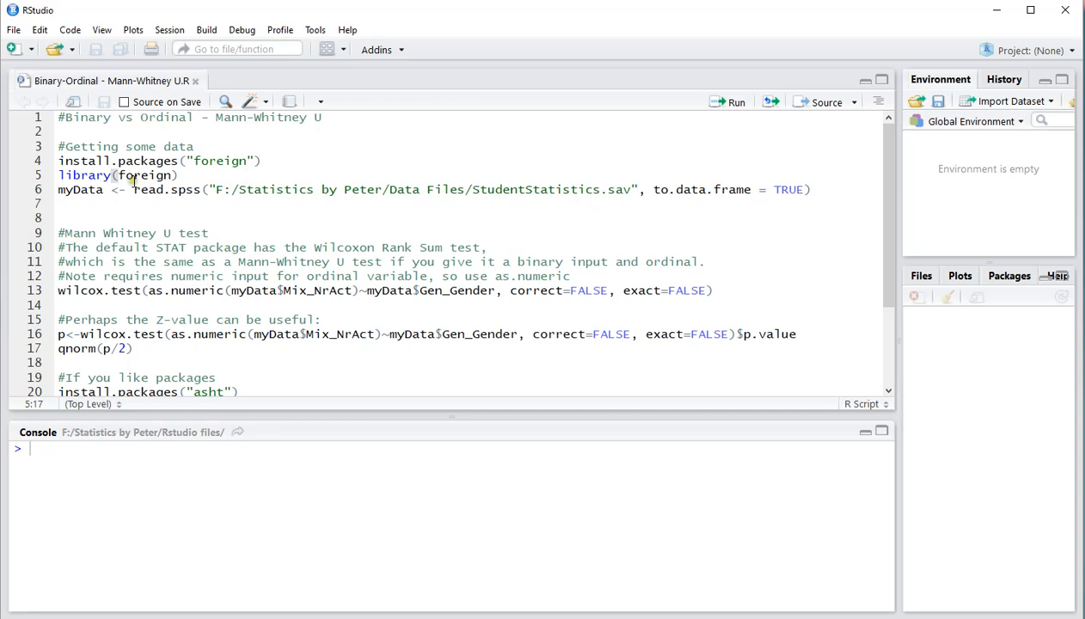
- Run the read.spss line to load the StudentStatistics SPSS file into myData
triple_click(117, 175)
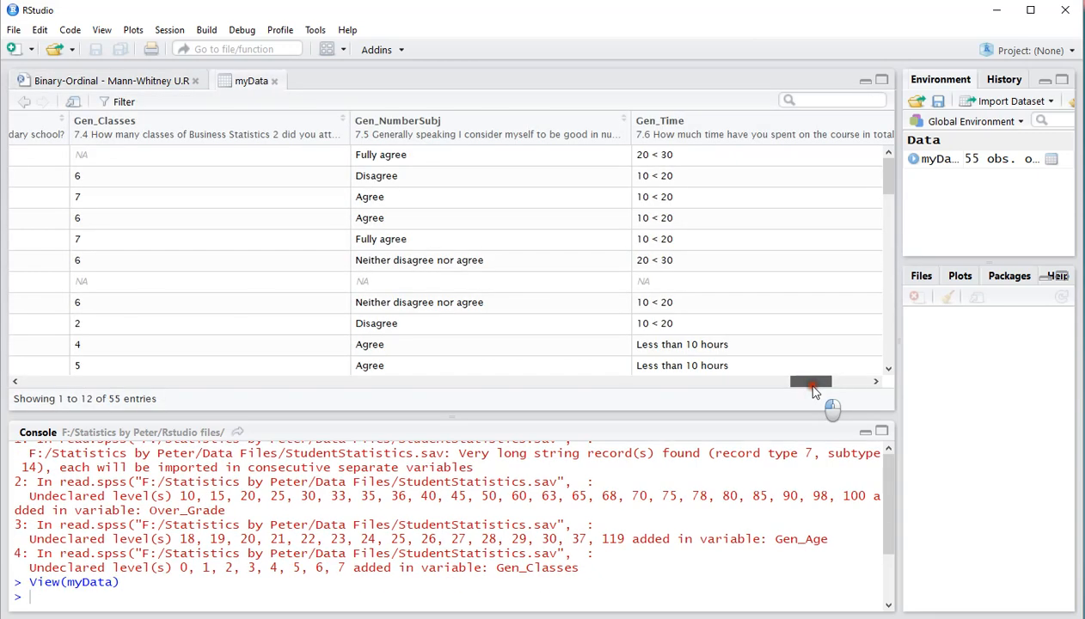
drag(812, 382, 787, 381)
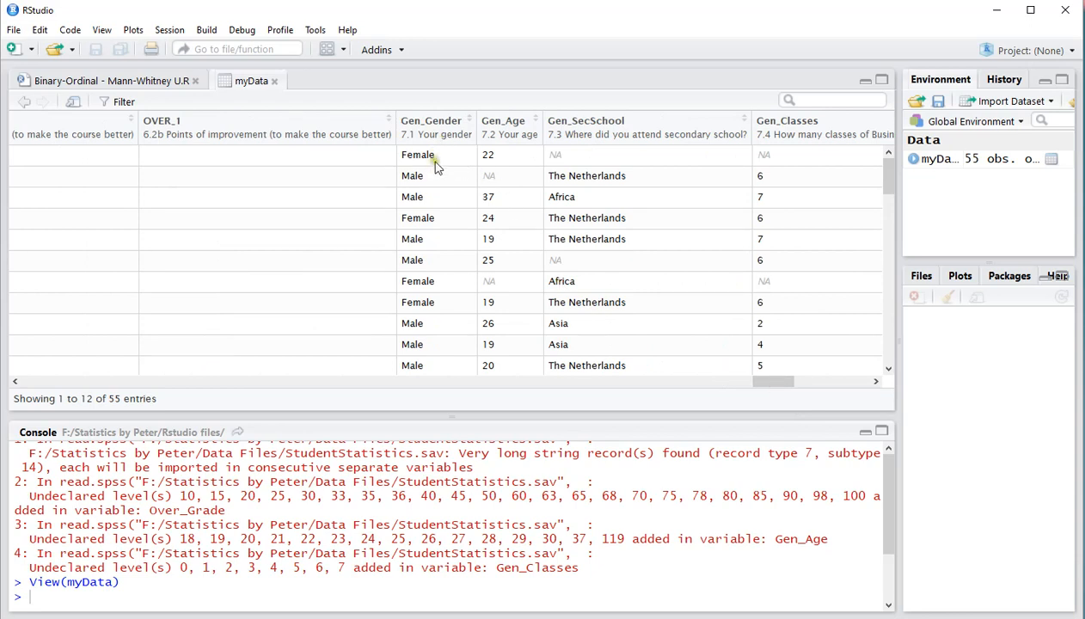
mouse_move(657, 403)
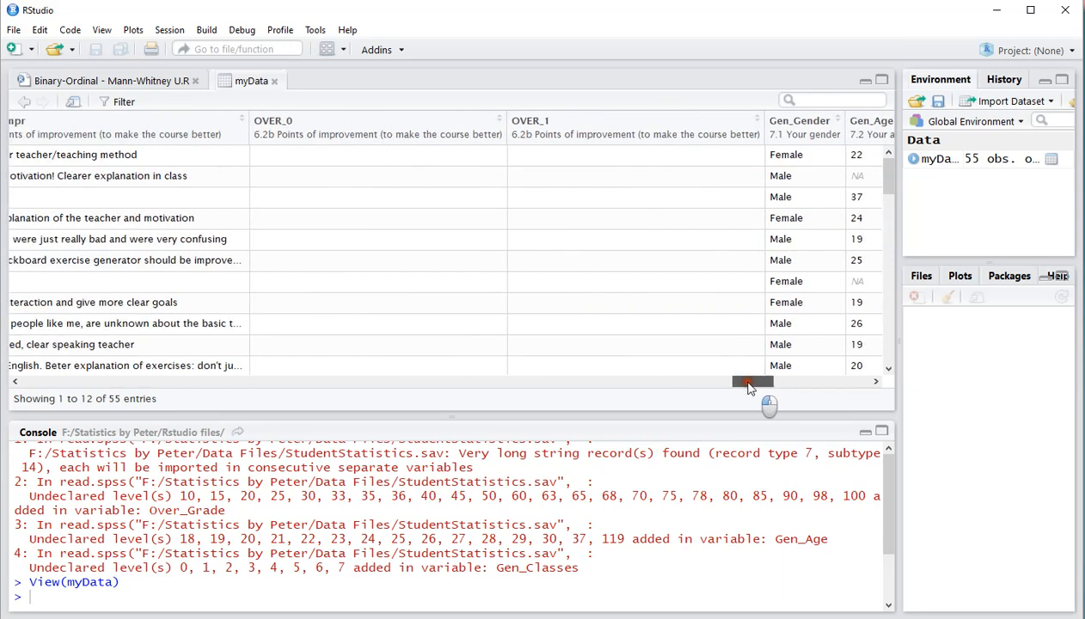
drag(752, 382, 718, 382)
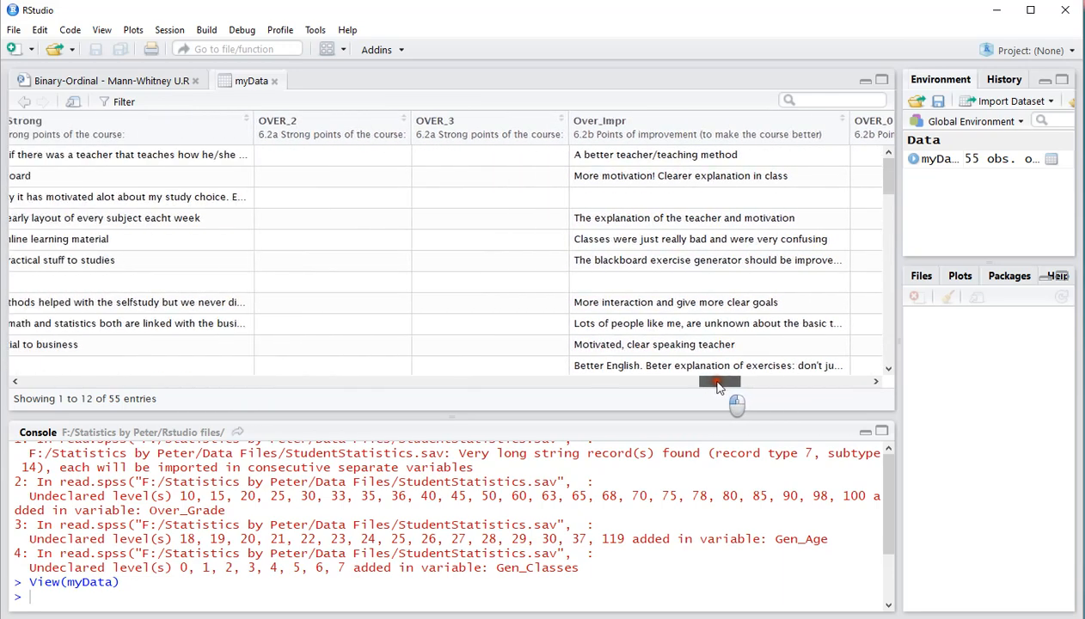
drag(719, 382, 610, 382)
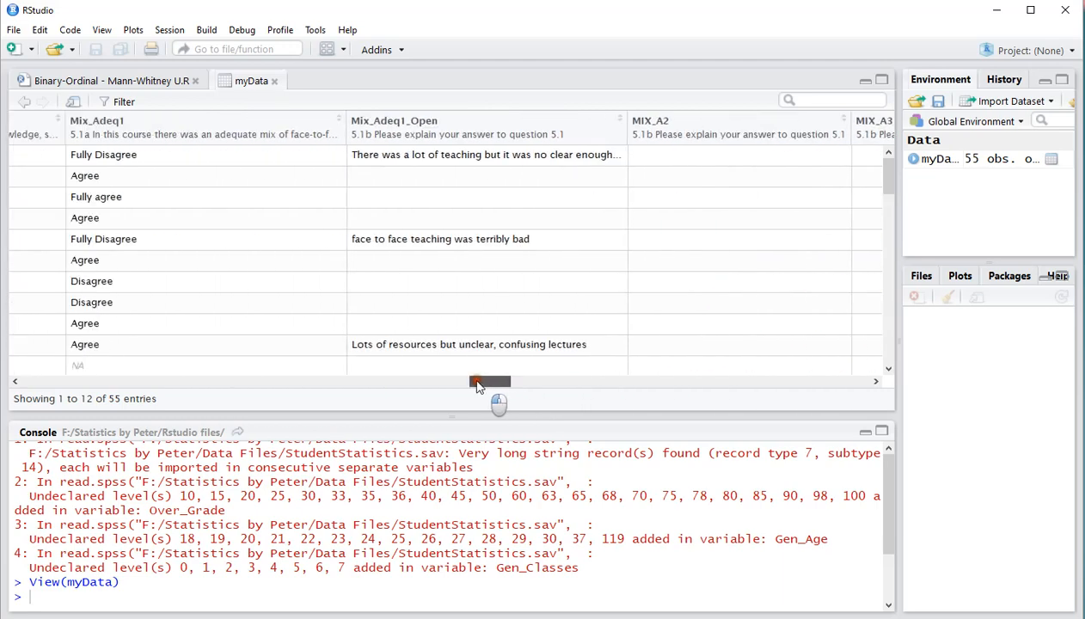
drag(490, 382, 409, 382)
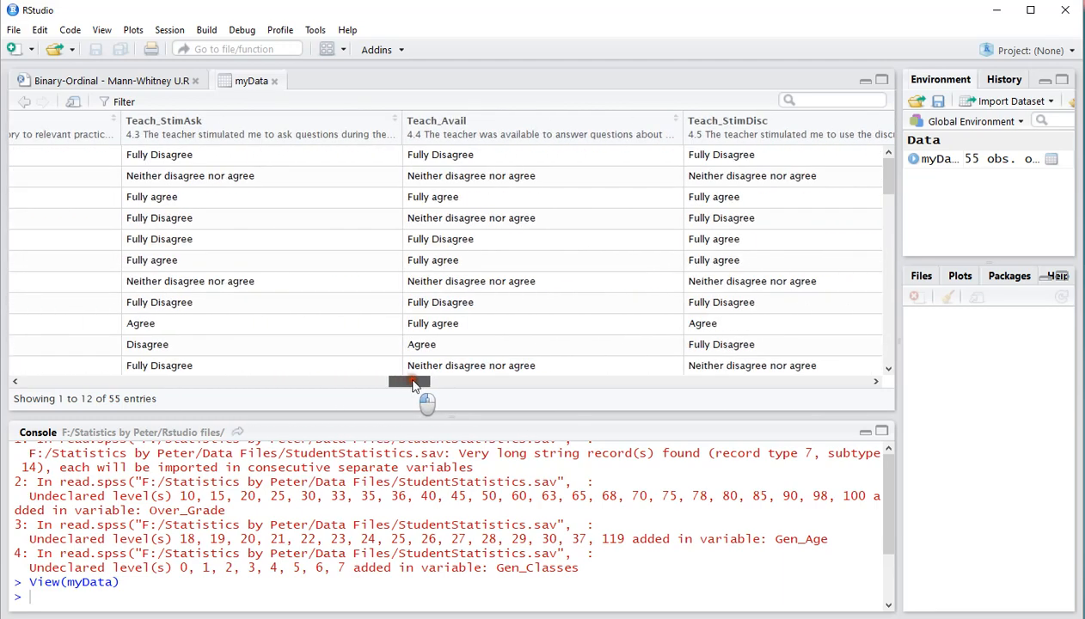
drag(409, 382, 526, 381)
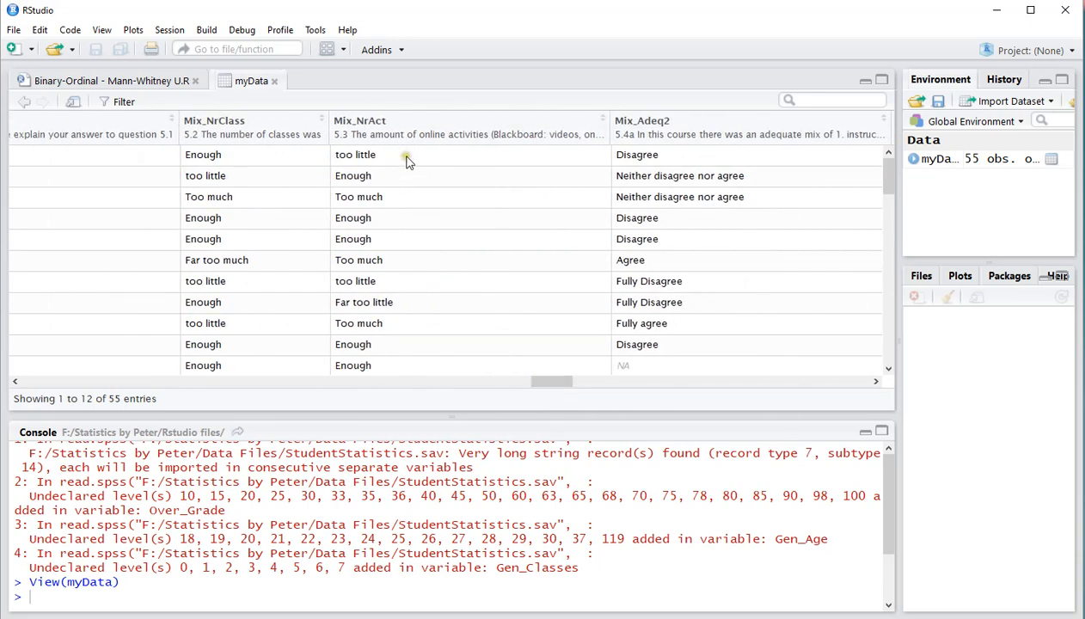
mouse_move(406, 160)
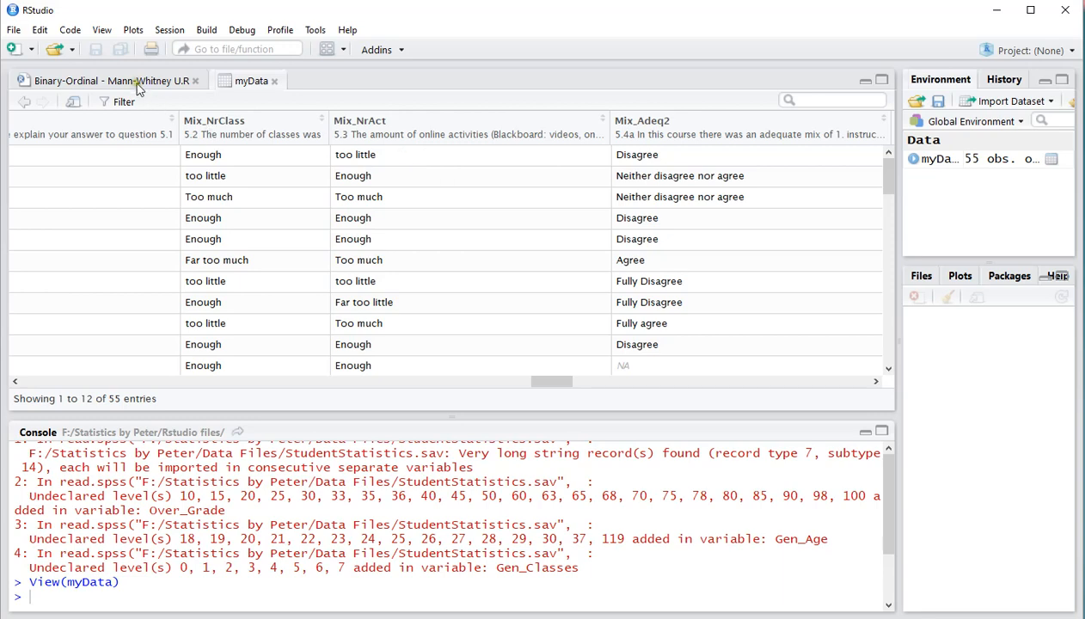
- Return to the Mann-Whitney script and locate the Wilcoxon rank sum test section
click(112, 81)
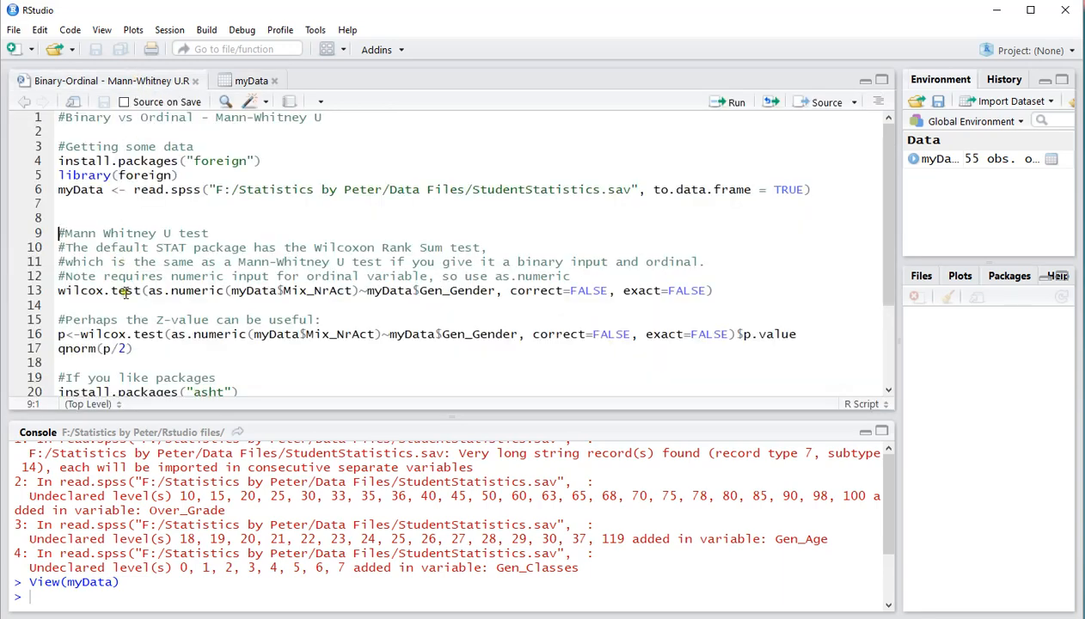
scroll(down, 3)
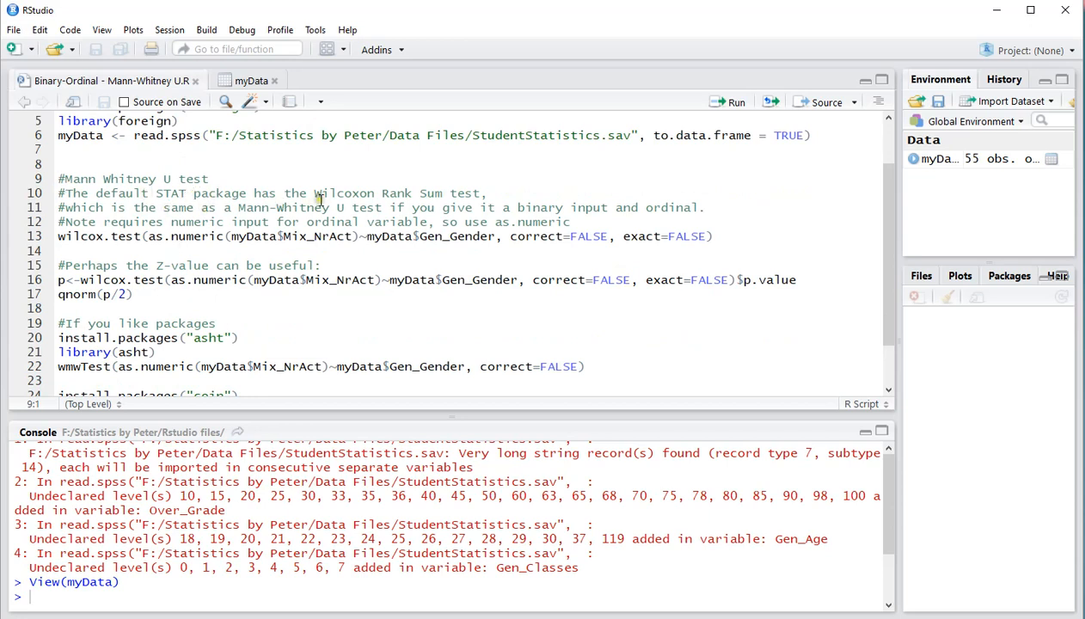
double_click(344, 192)
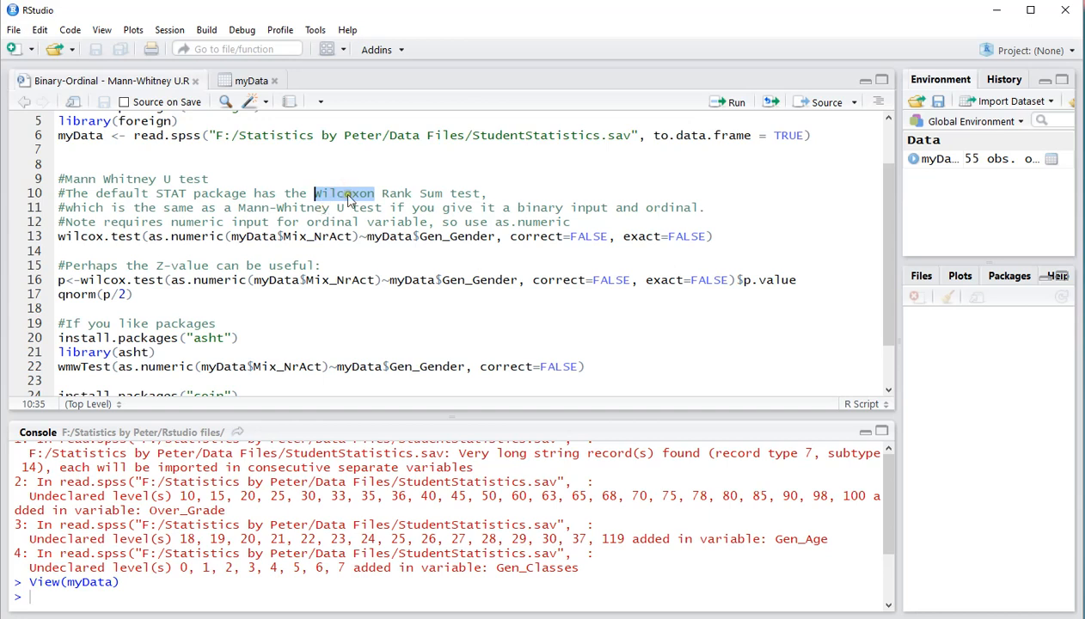
click(320, 193)
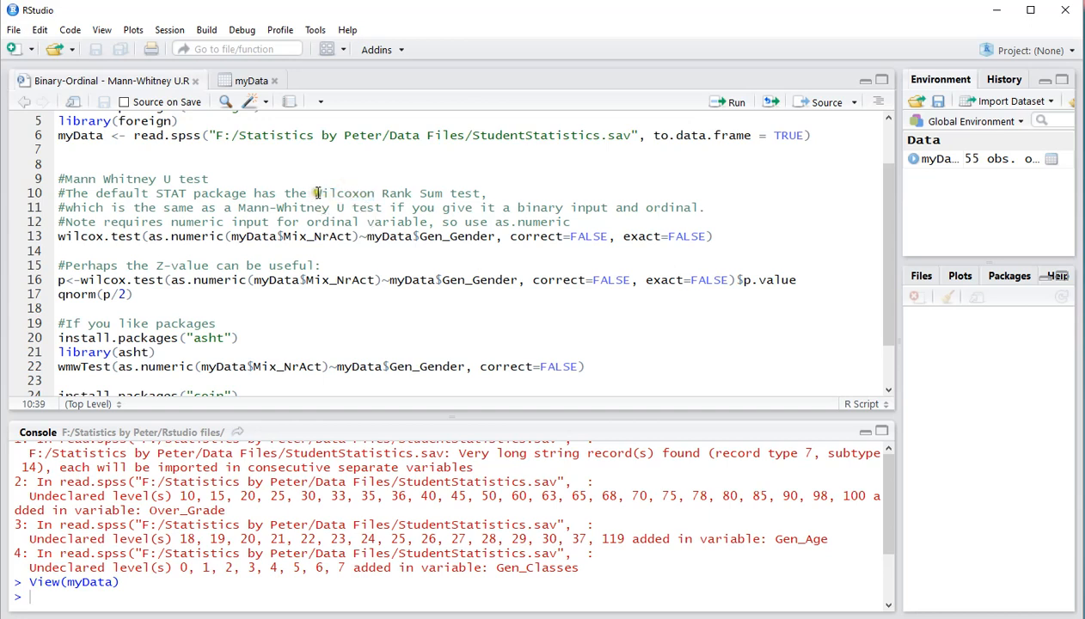
double_click(335, 192)
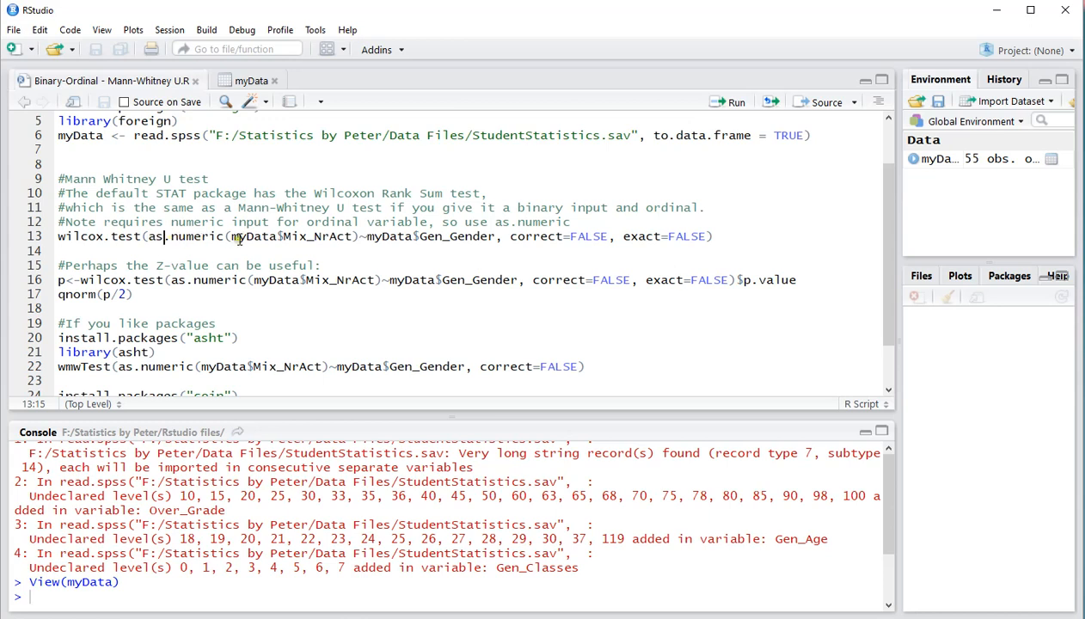
- Review the wilcox.test call on as.numeric(Mix_NrAct) by Gen_Gender before running it (W = 88.5, p = 0.004436)
double_click(284, 236)
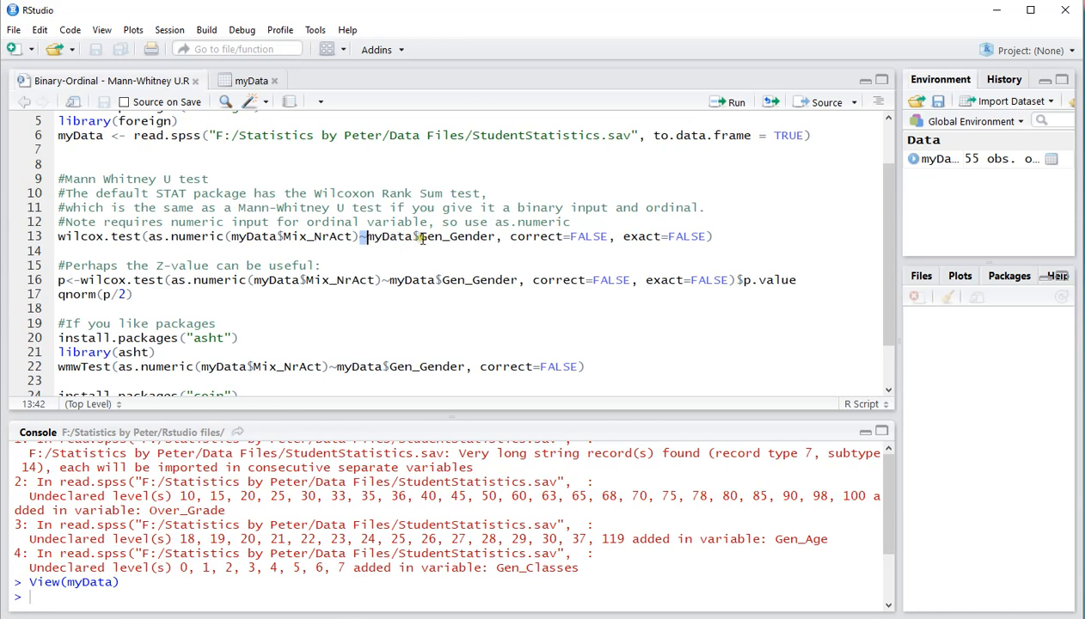
double_click(454, 236)
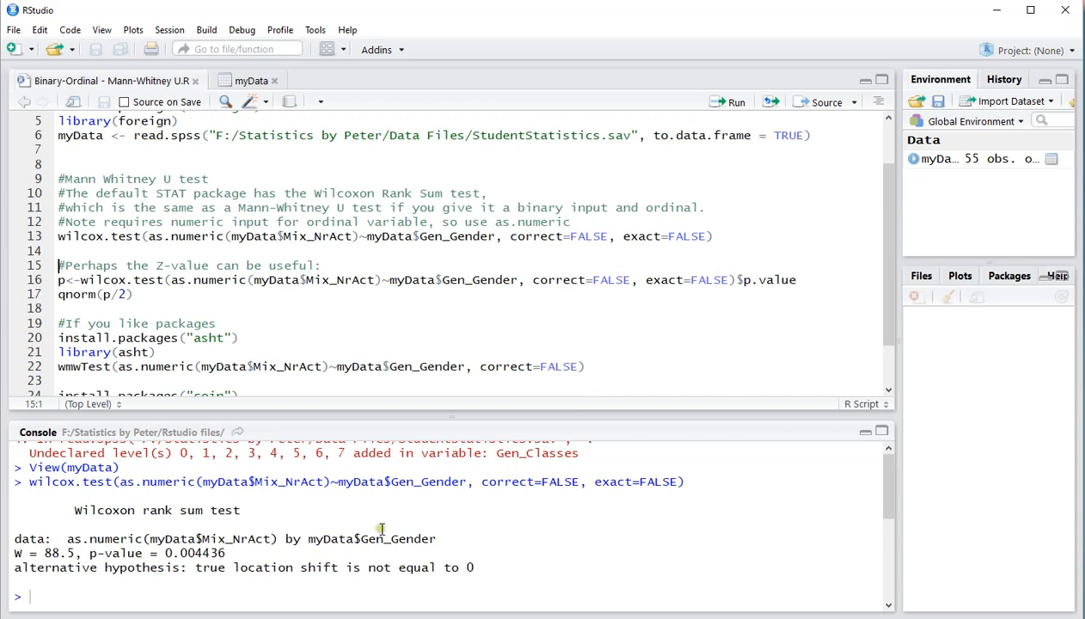
double_click(48, 554)
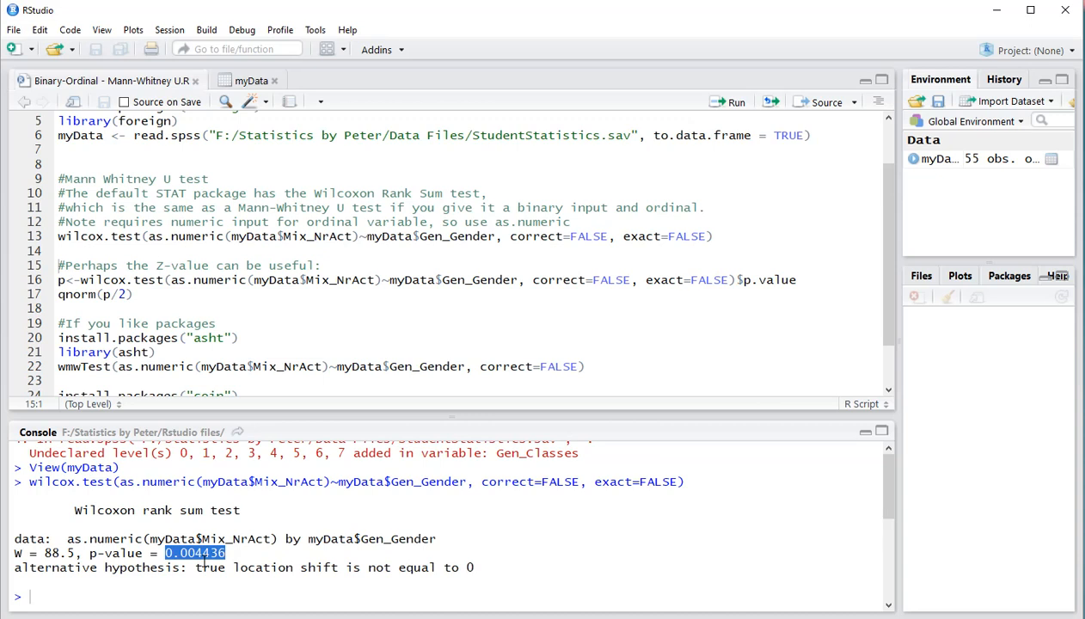
mouse_move(244, 522)
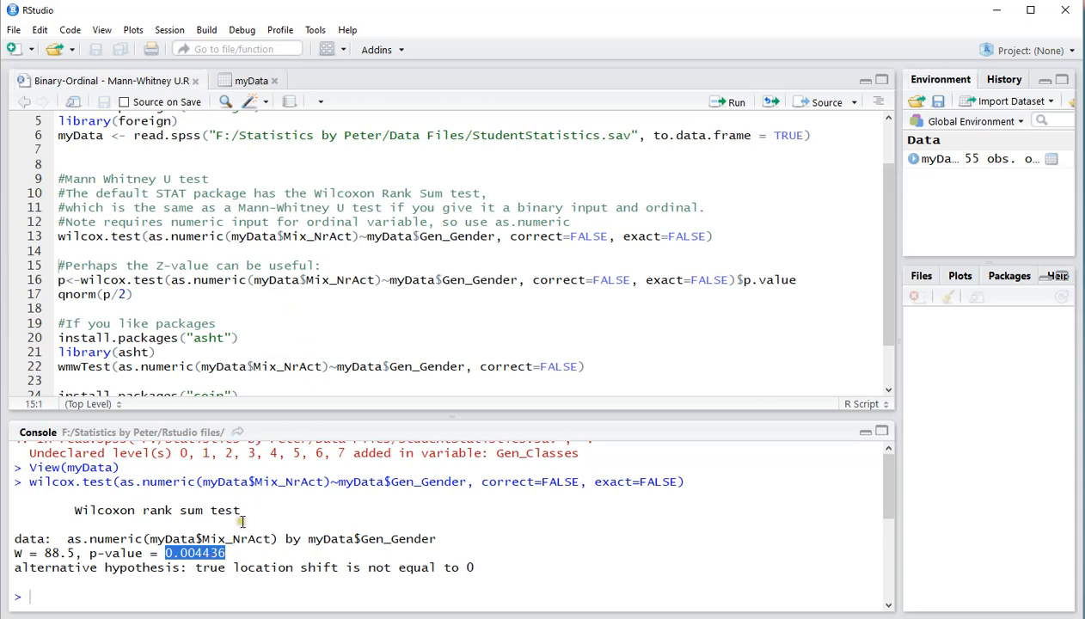
double_click(58, 552)
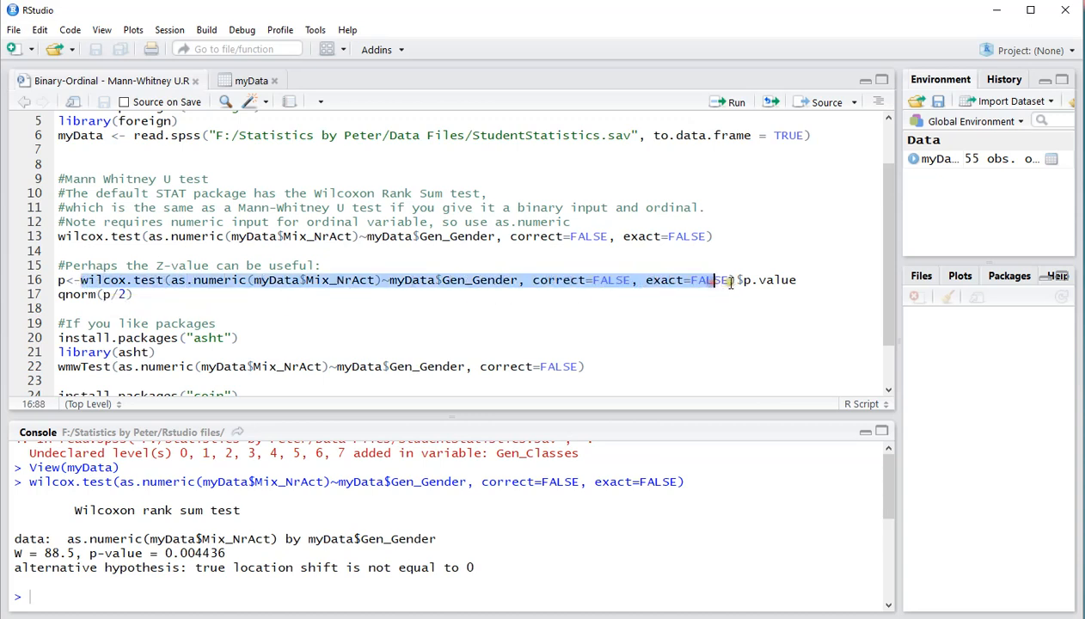
- Store the test's p-value as p and compute the Z-value -2.845341 with qnorm(p/2)
click(798, 278)
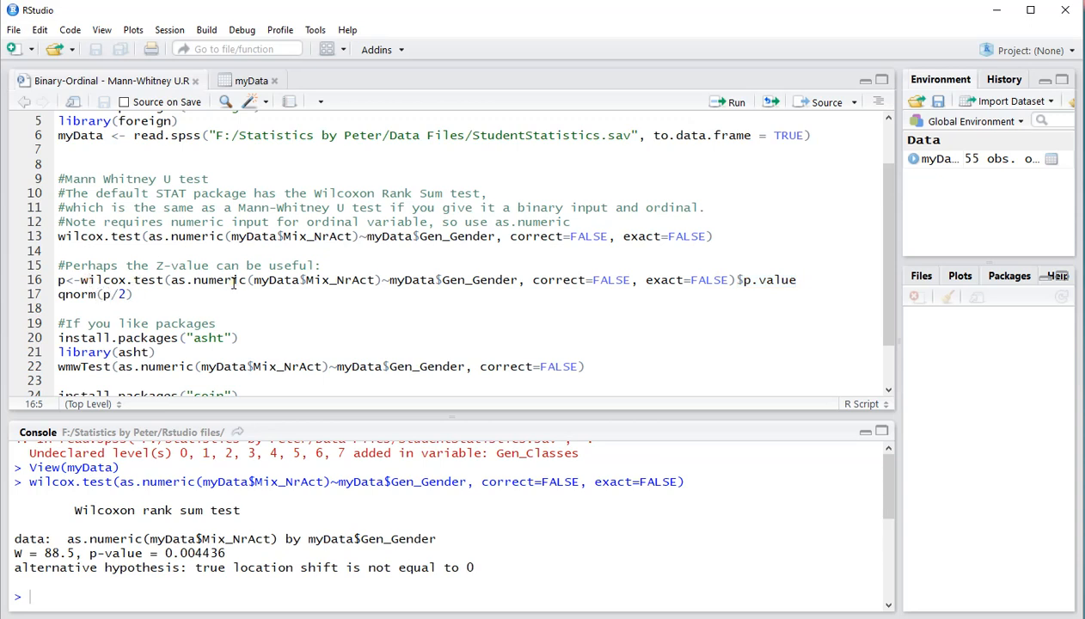
click(734, 101)
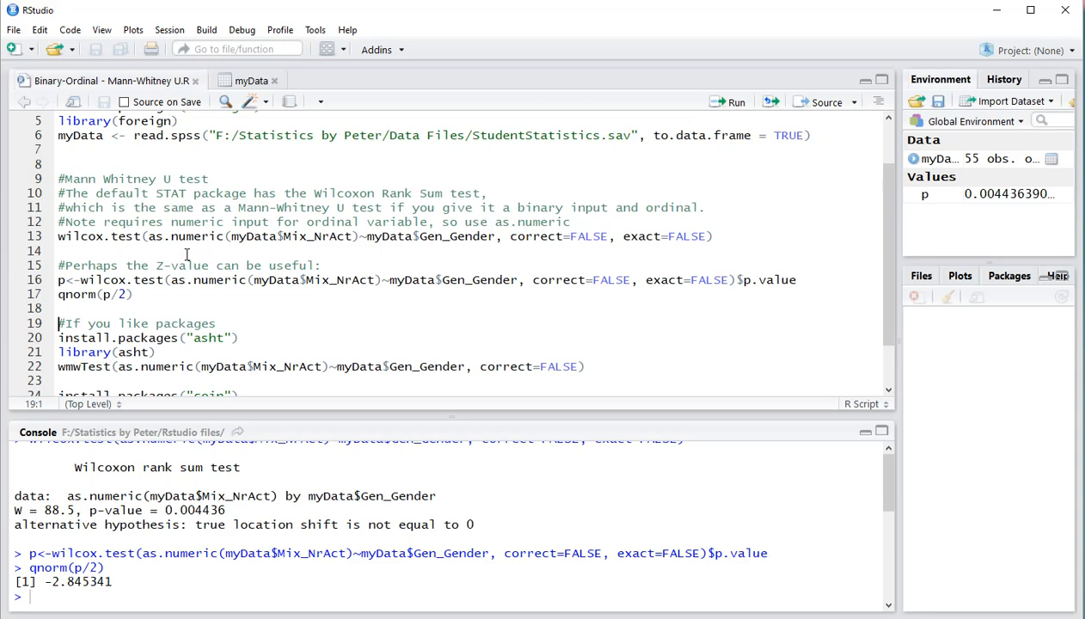
scroll(down, 3)
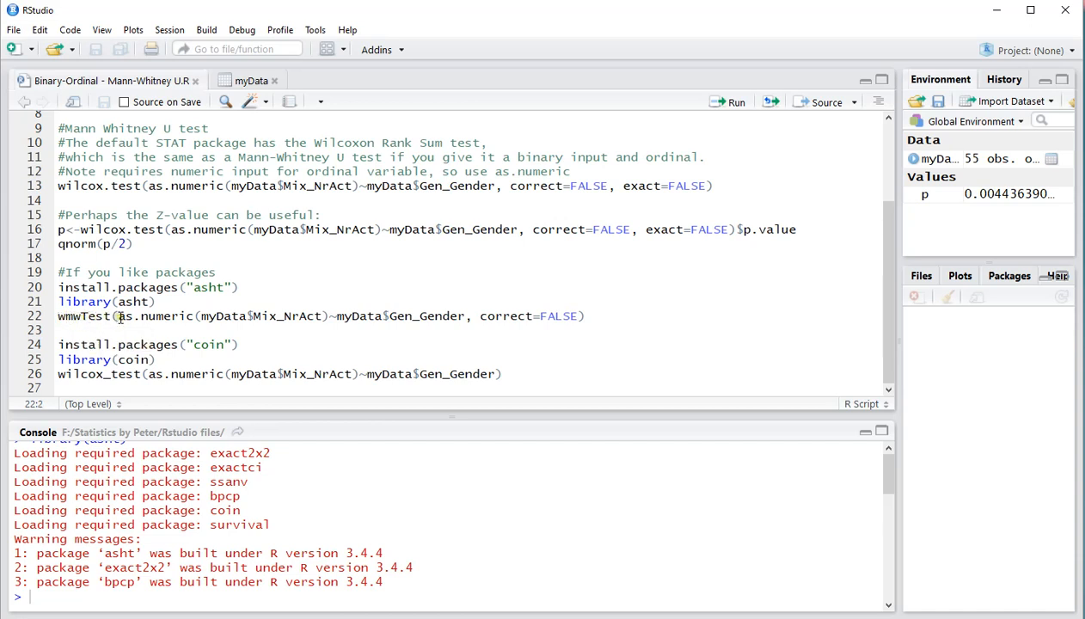
- Run asht's wmwTest, giving Mann-Whitney estimate 0.76337 with the same p-value 0.004436
click(127, 317)
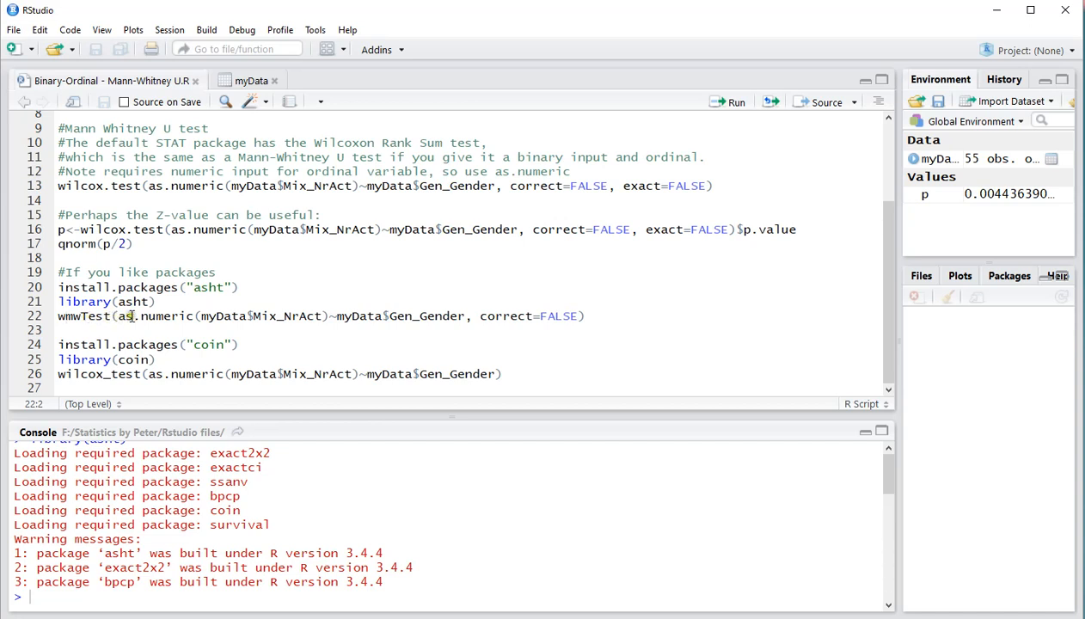
mouse_move(505, 316)
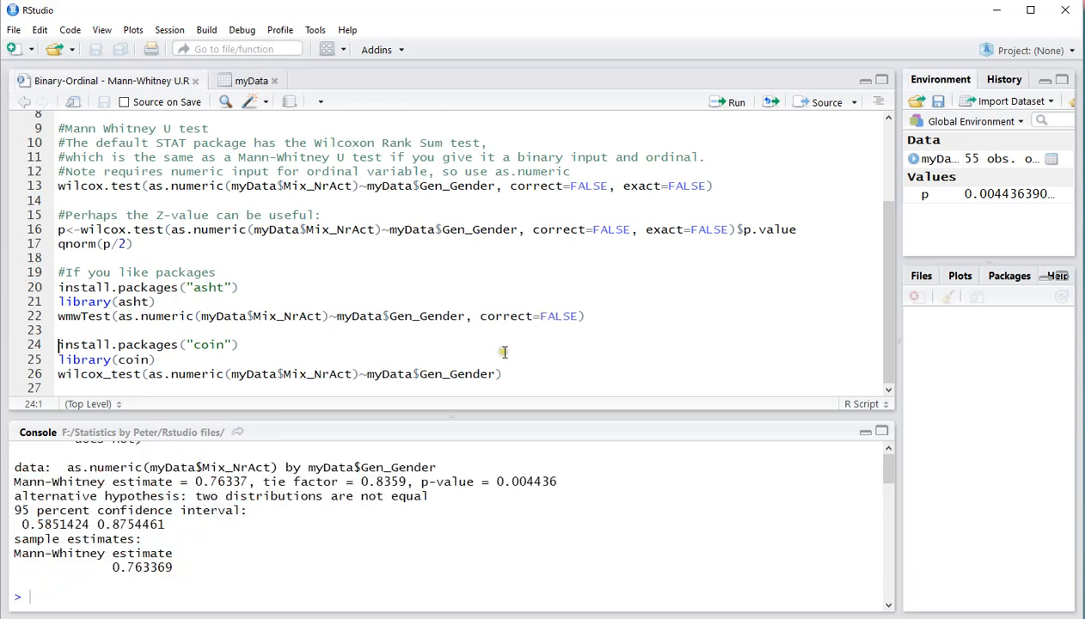
mouse_move(205, 542)
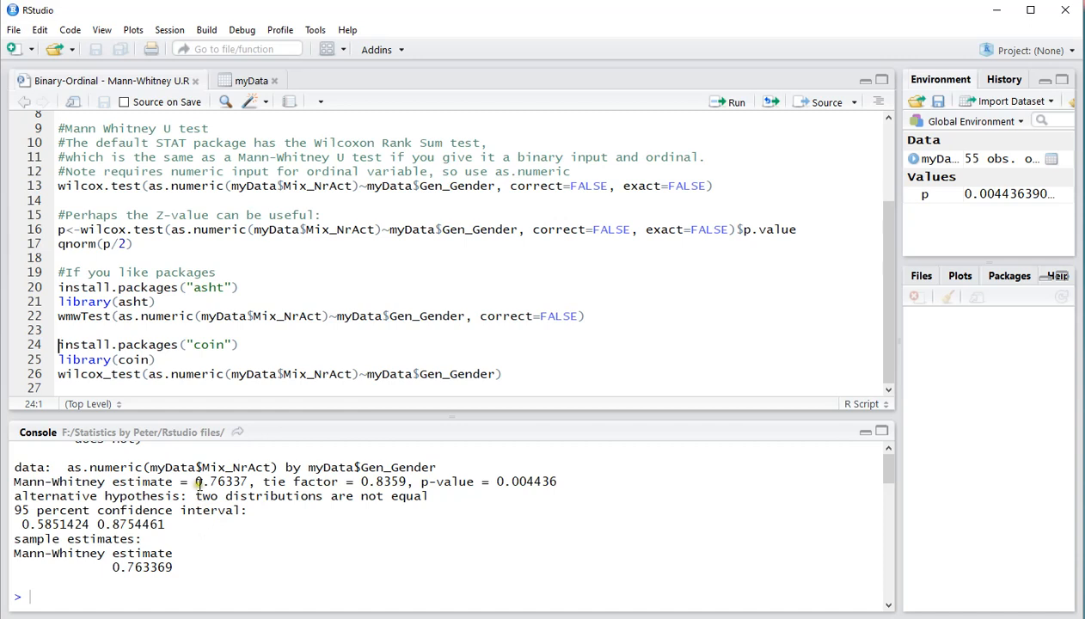
double_click(220, 481)
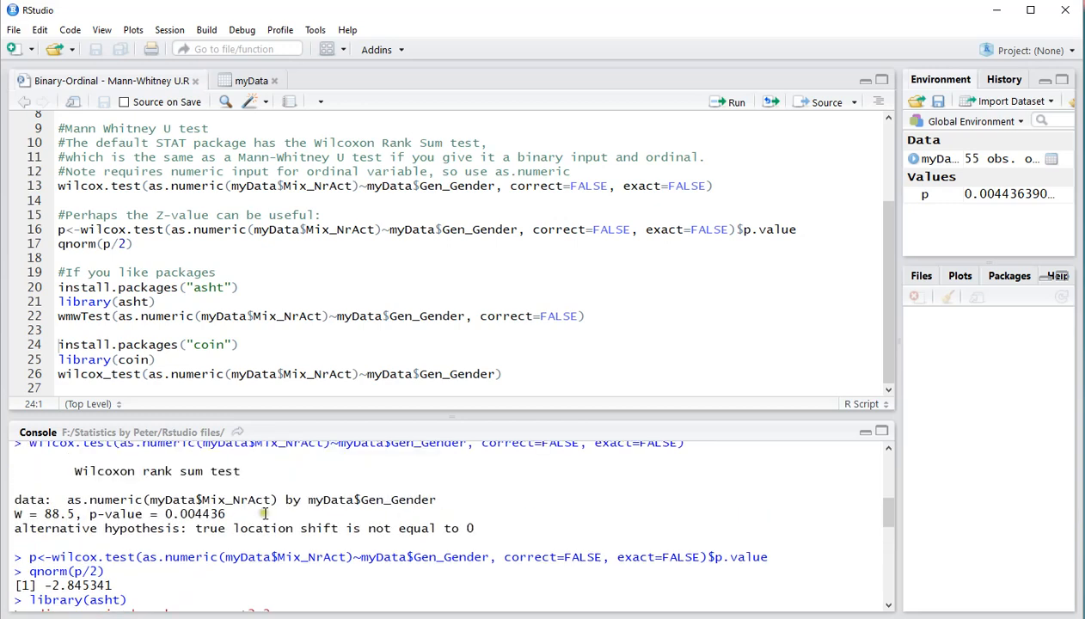
double_click(202, 513)
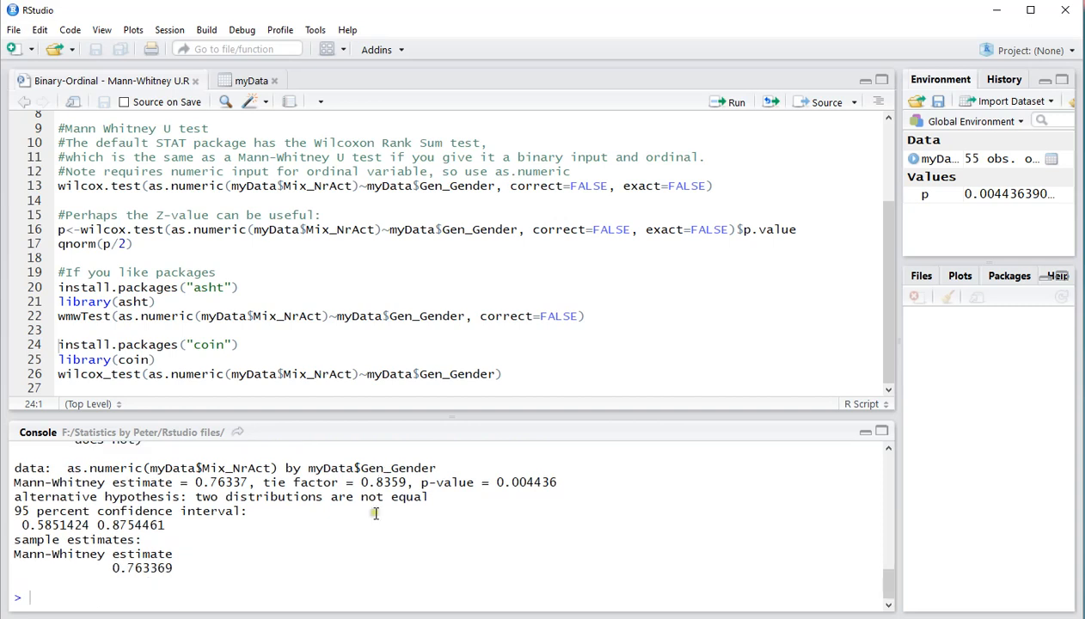
- Load coin and run its wilcox_test, giving Z = -2.8453 and p-value 0.004436
click(203, 344)
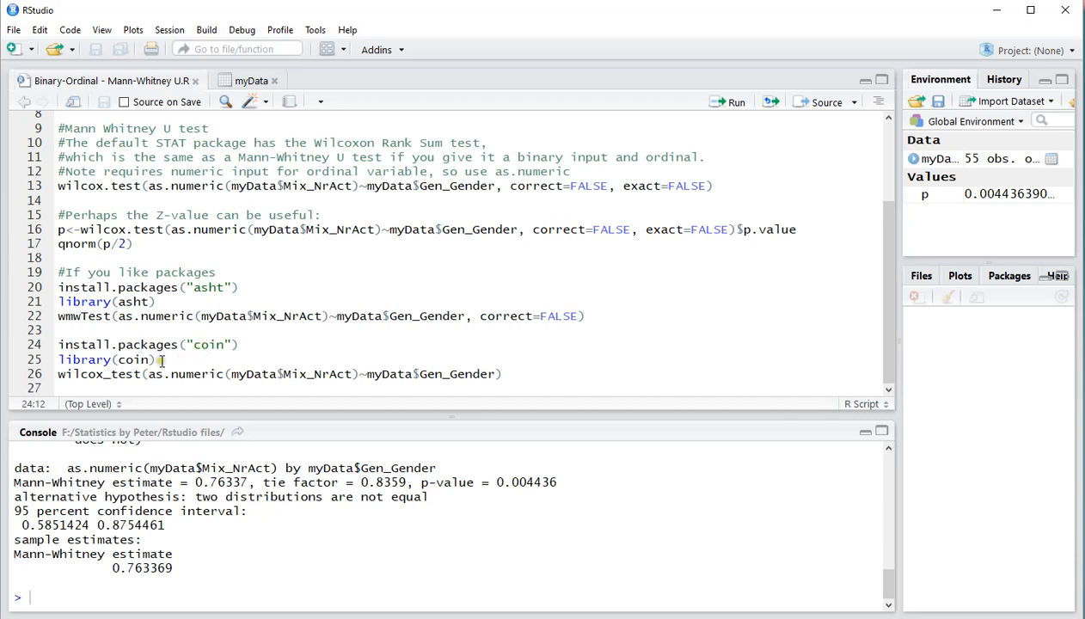
click(234, 359)
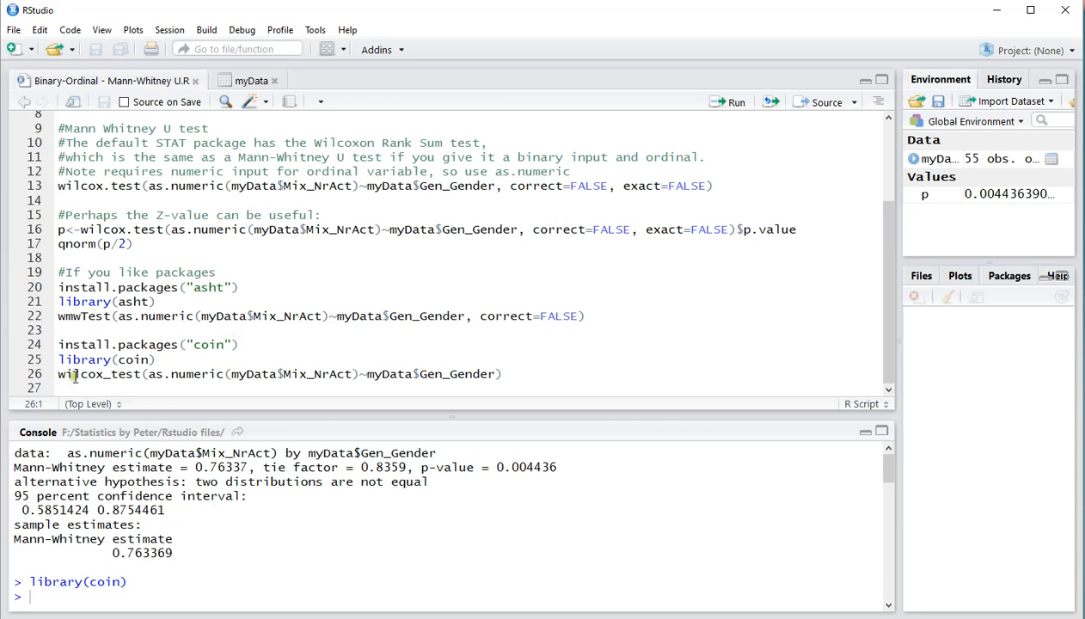
click(137, 373)
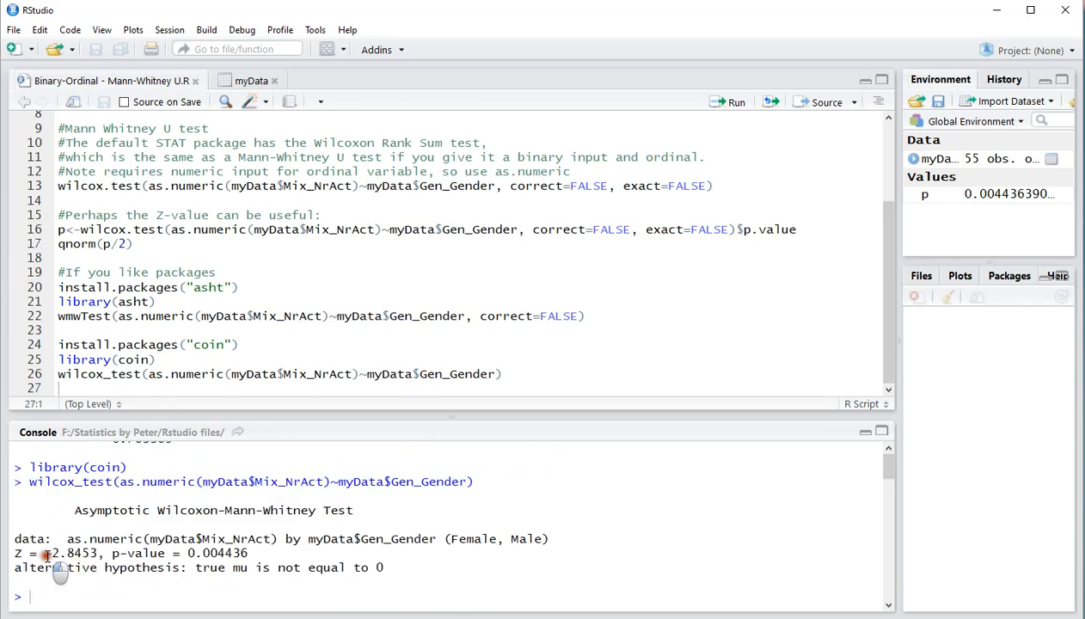
double_click(72, 554)
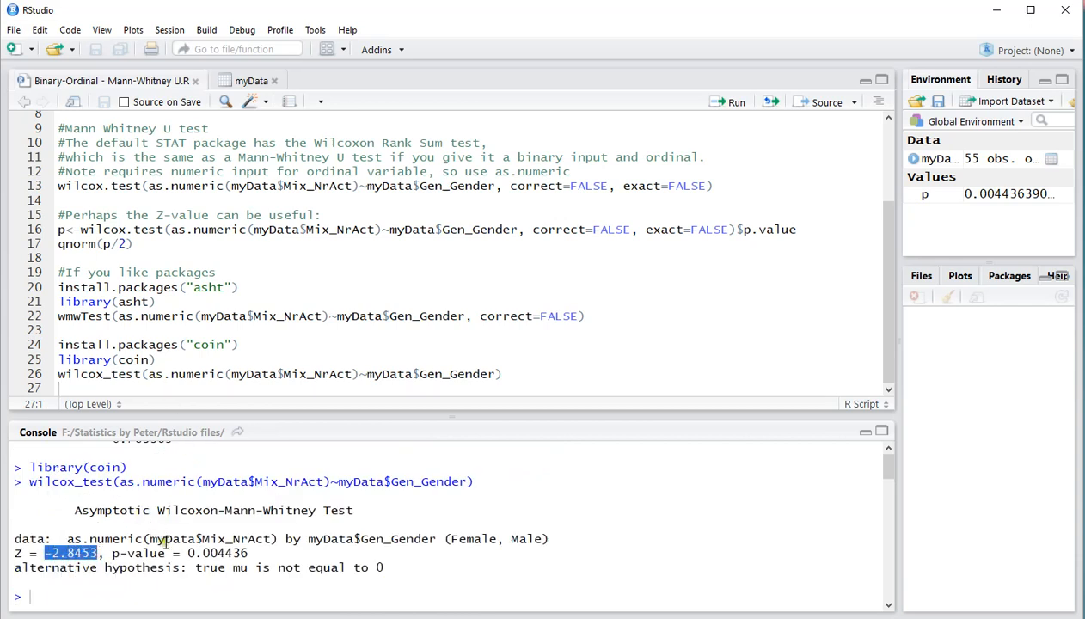